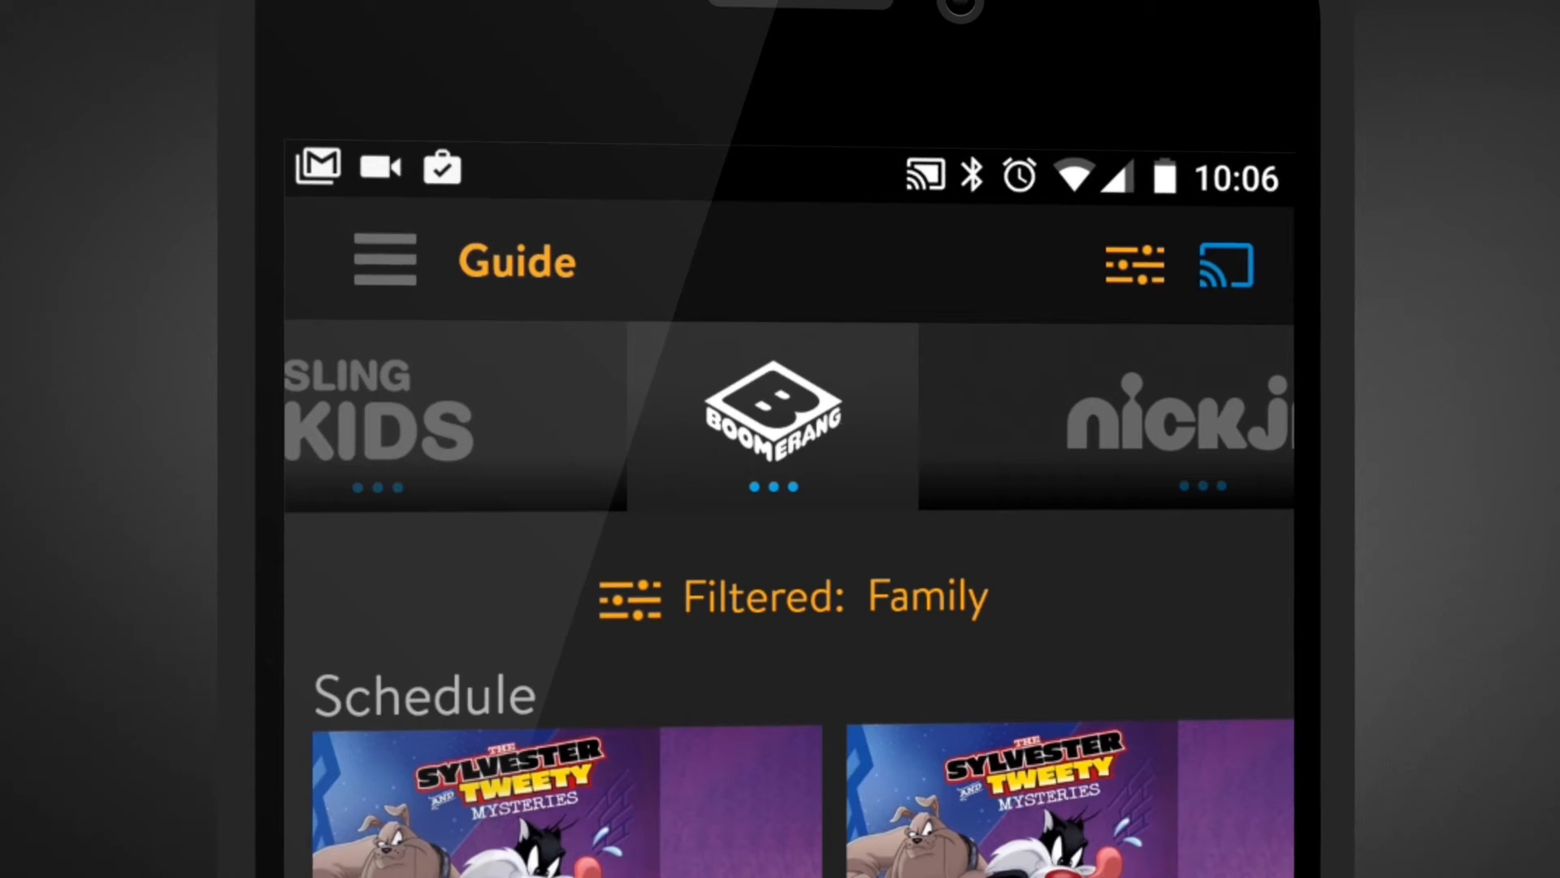
# Open Settings from the Family-filtered guide's menu.
pyautogui.click(384, 259)
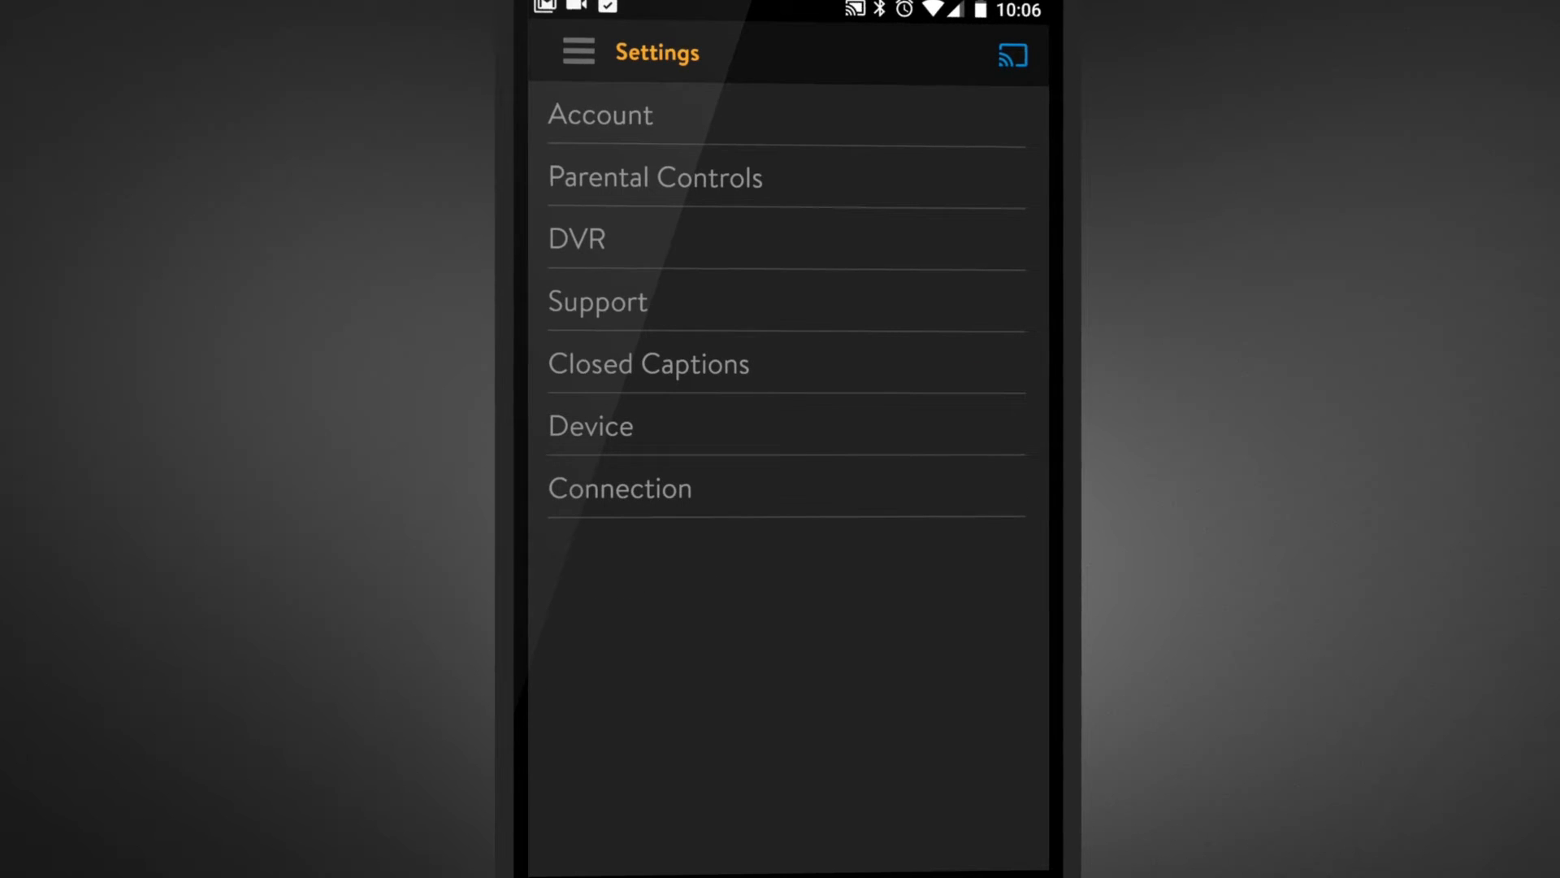
# Enable Parental Controls with a new PIN, locking R, NC-17 and TV-MA content.
pyautogui.click(655, 177)
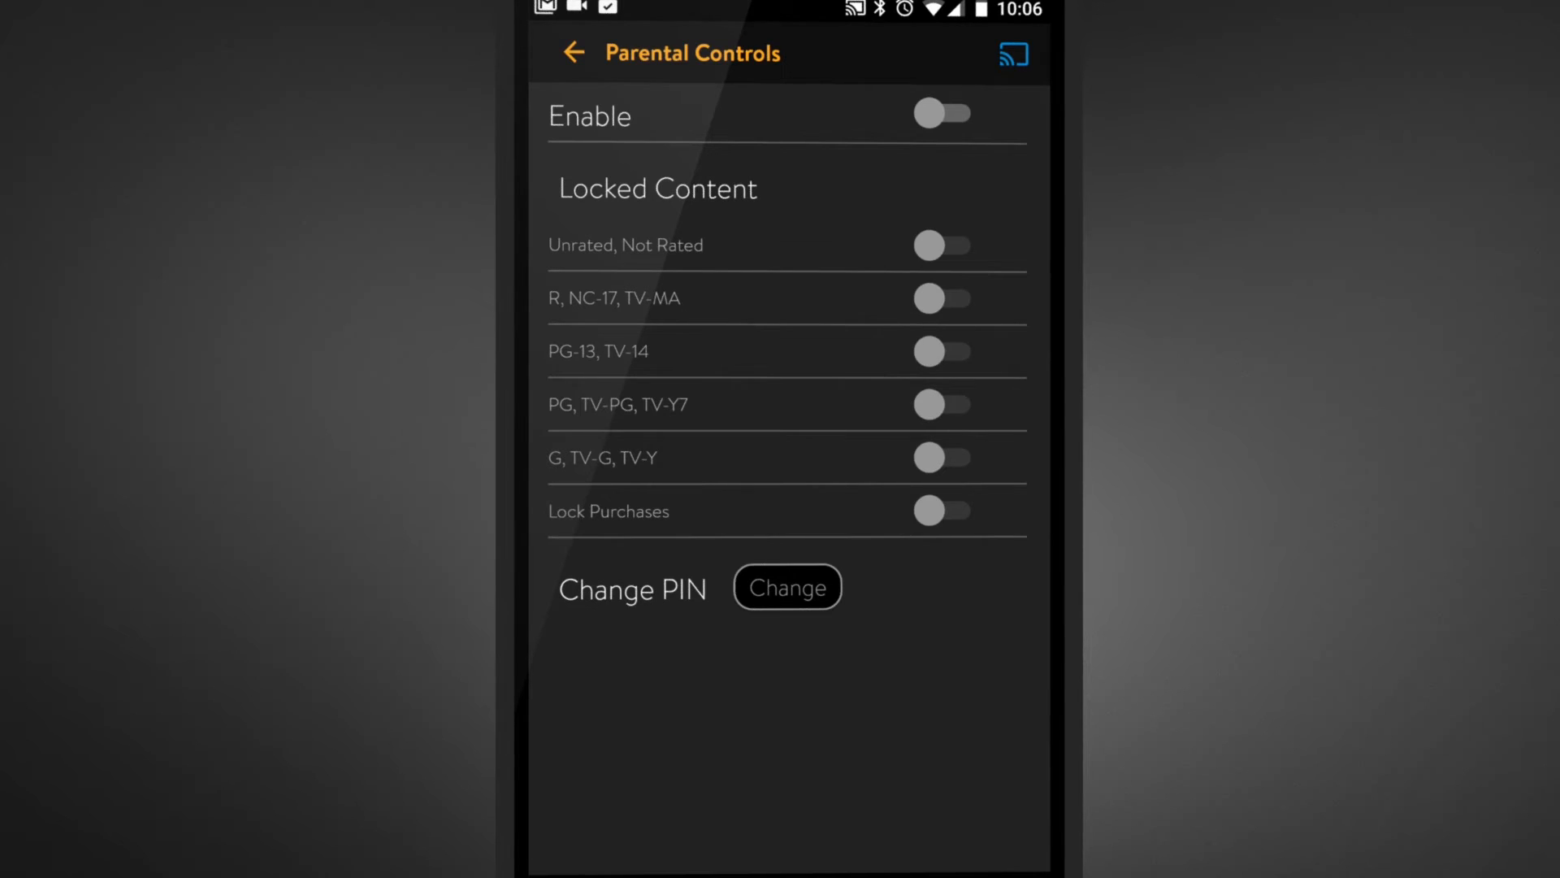
pyautogui.click(786, 587)
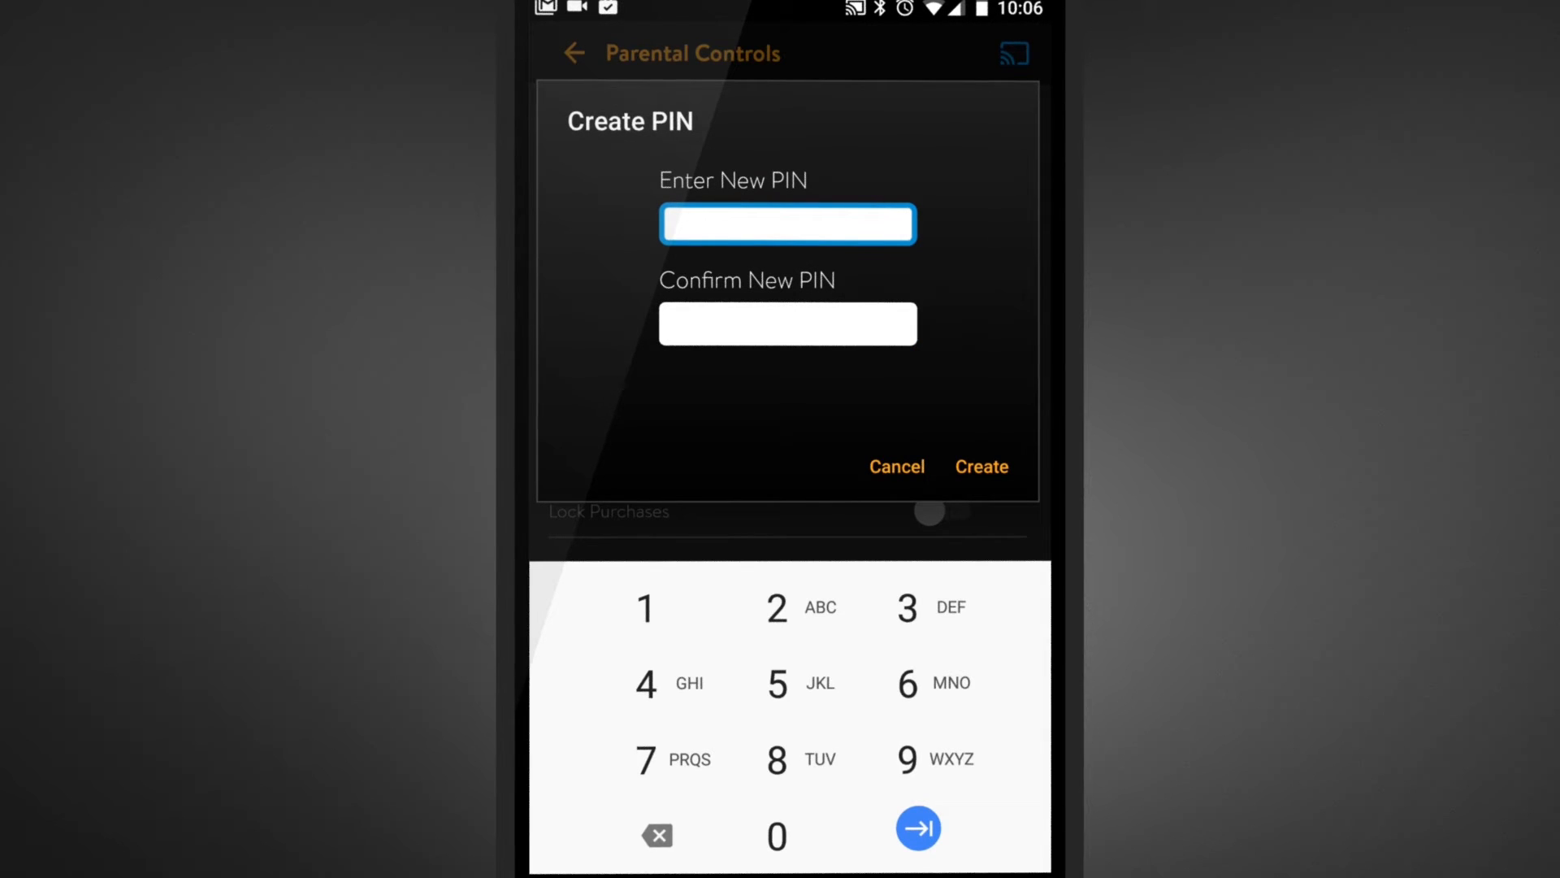
pyautogui.click(979, 466)
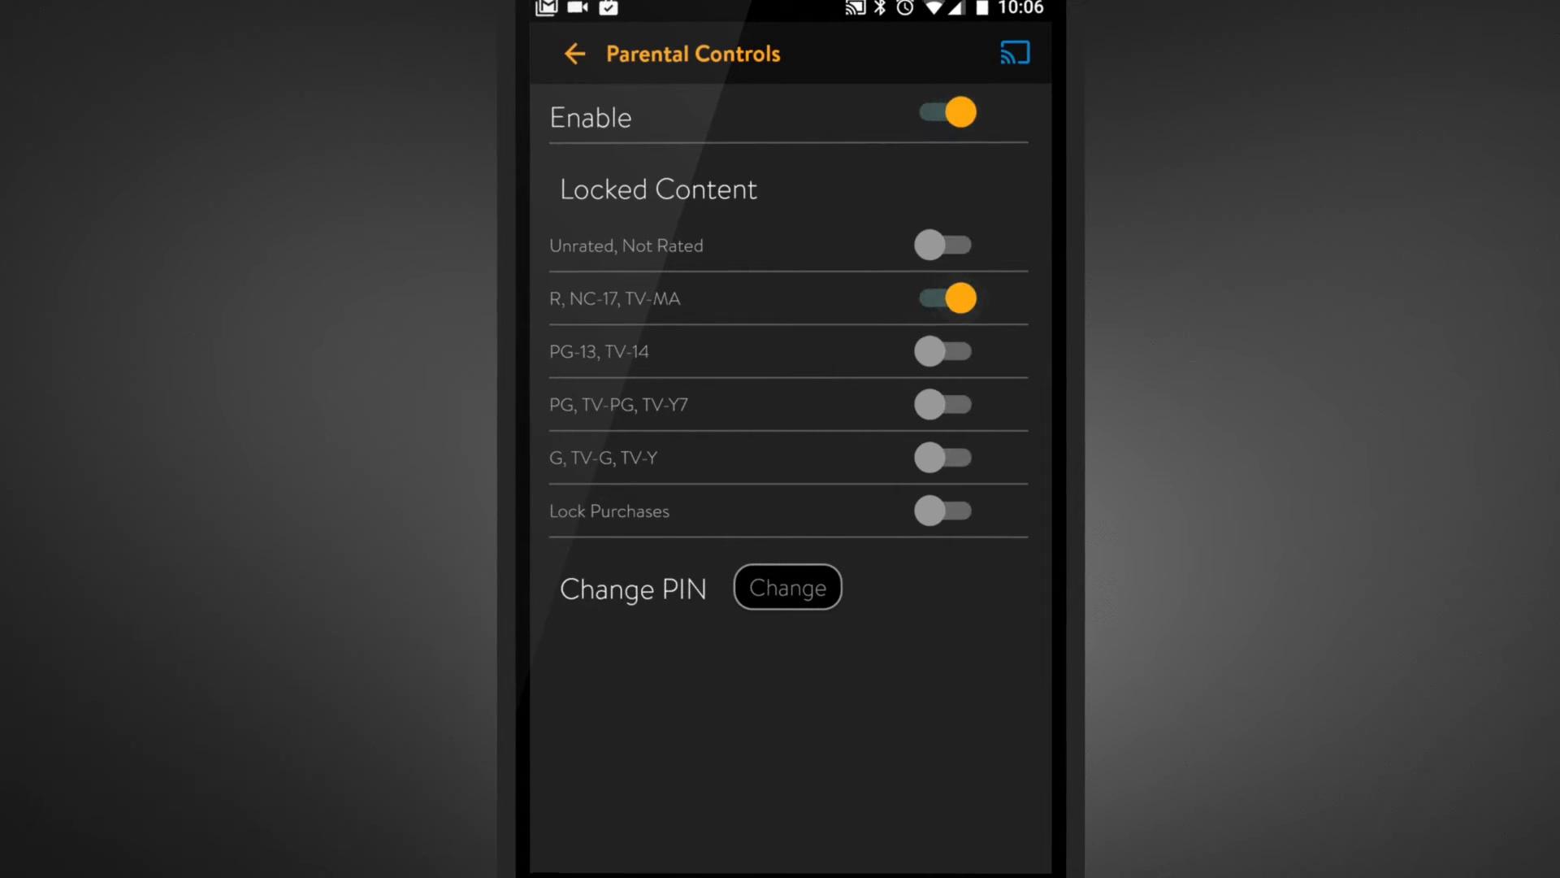
# Return to the guide and locate the locked Crouching Tiger, Hidden Dragon on El Rey.
pyautogui.click(941, 351)
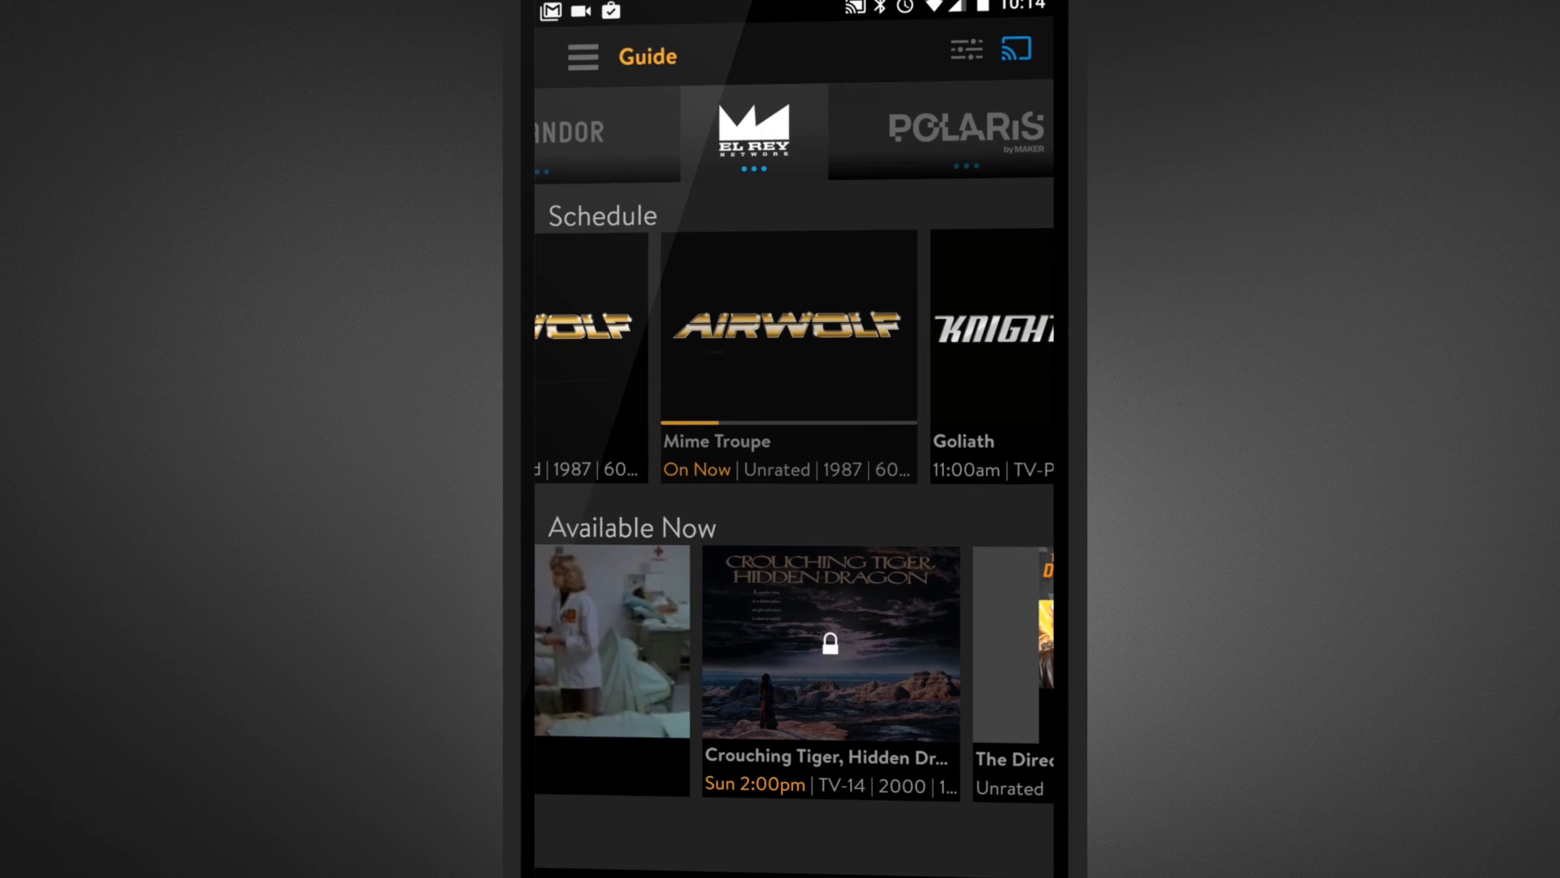
# Unlock Crouching Tiger, Hidden Dragon by entering the PIN and start playback.
pyautogui.click(829, 641)
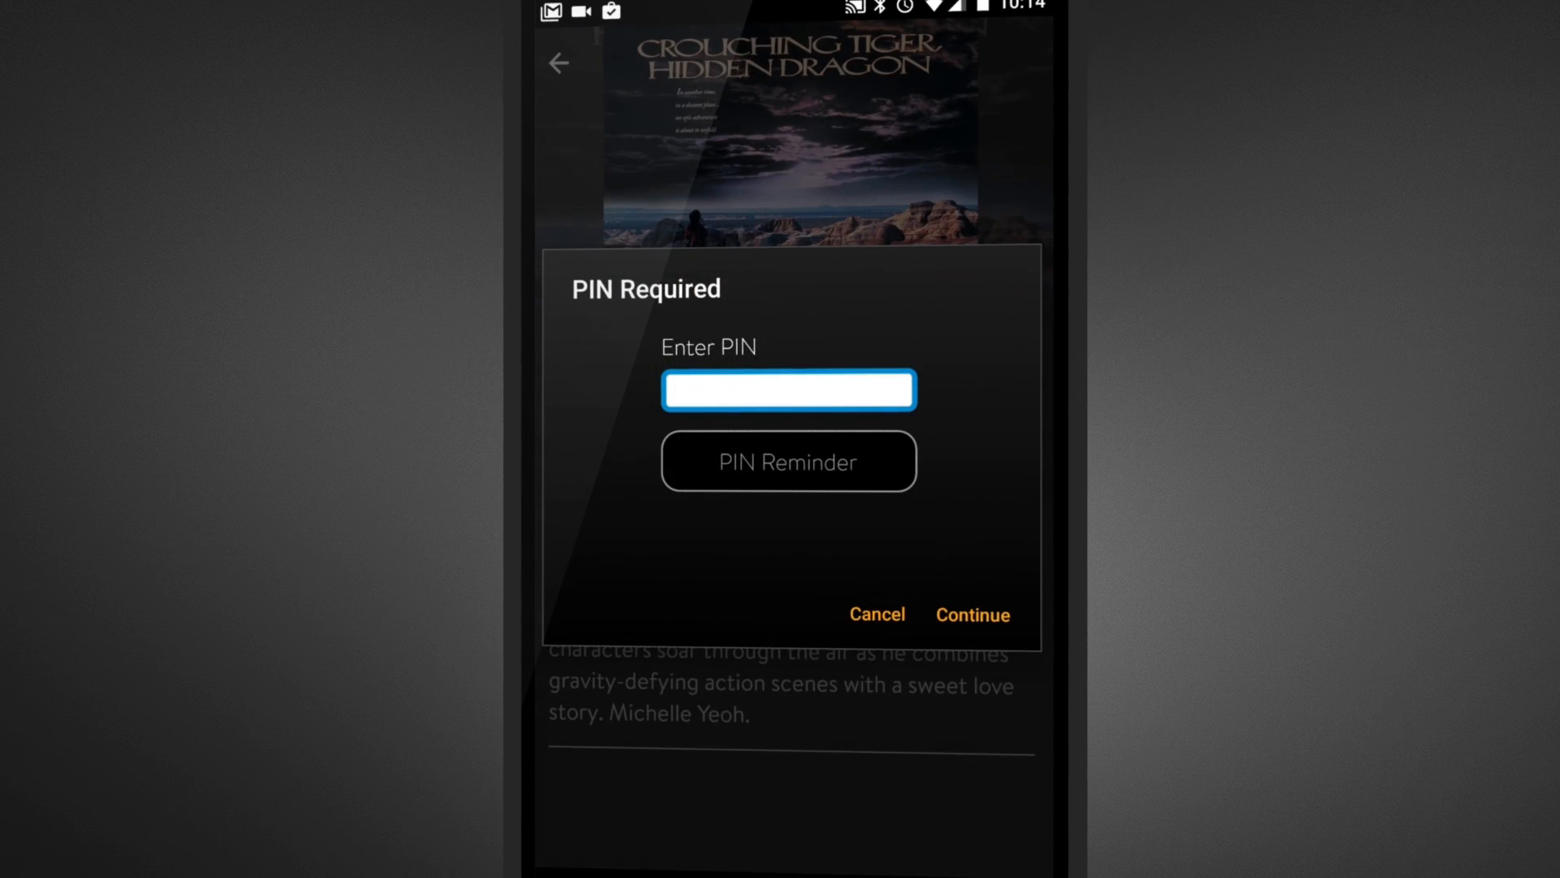
pyautogui.click(788, 388)
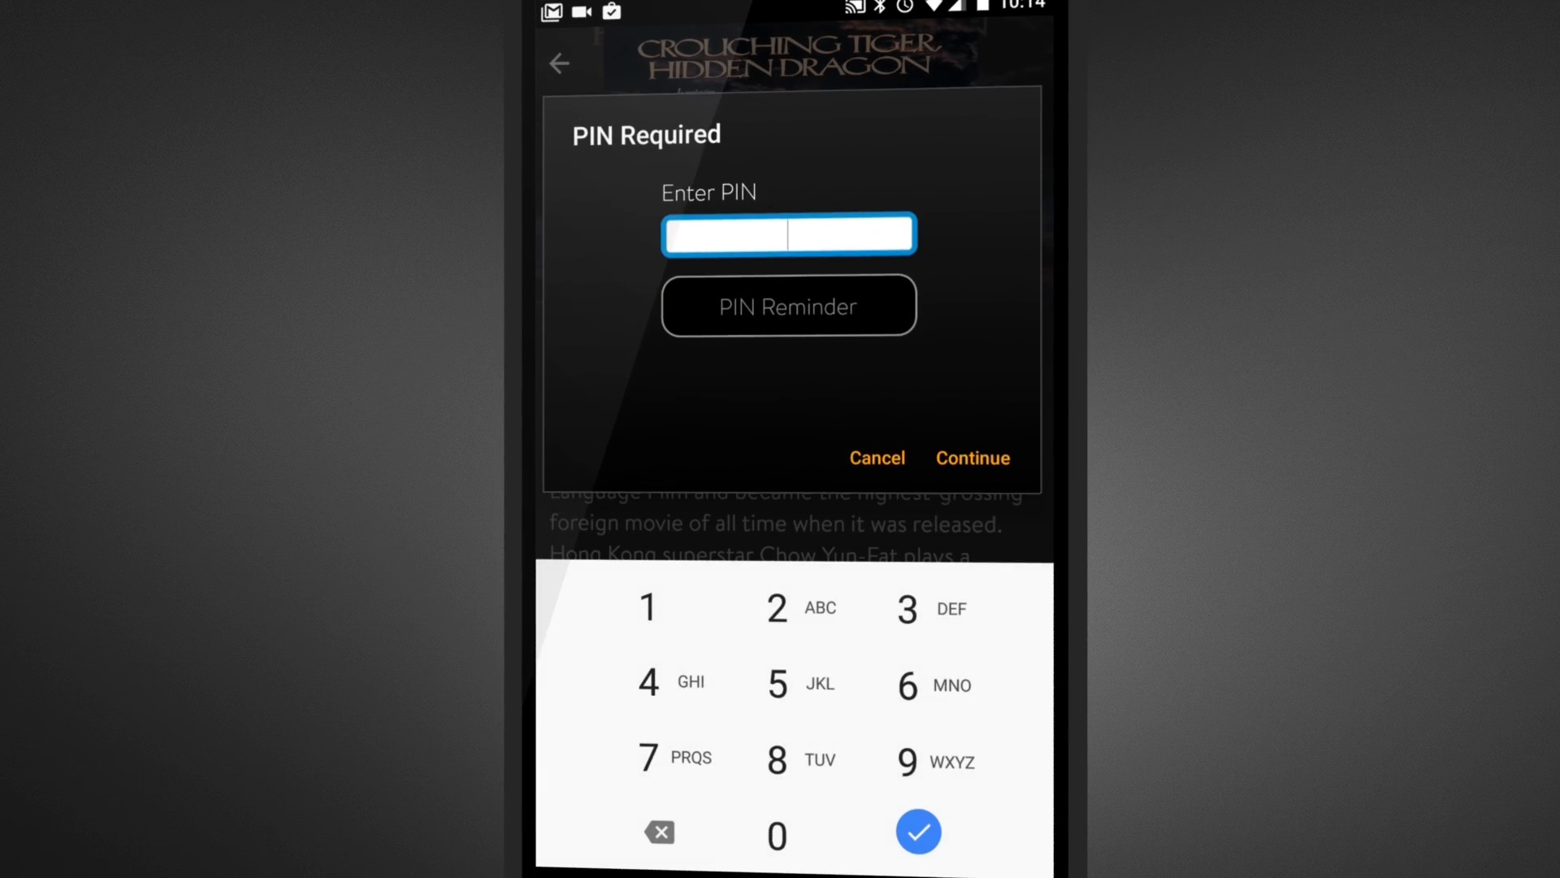
pyautogui.click(917, 832)
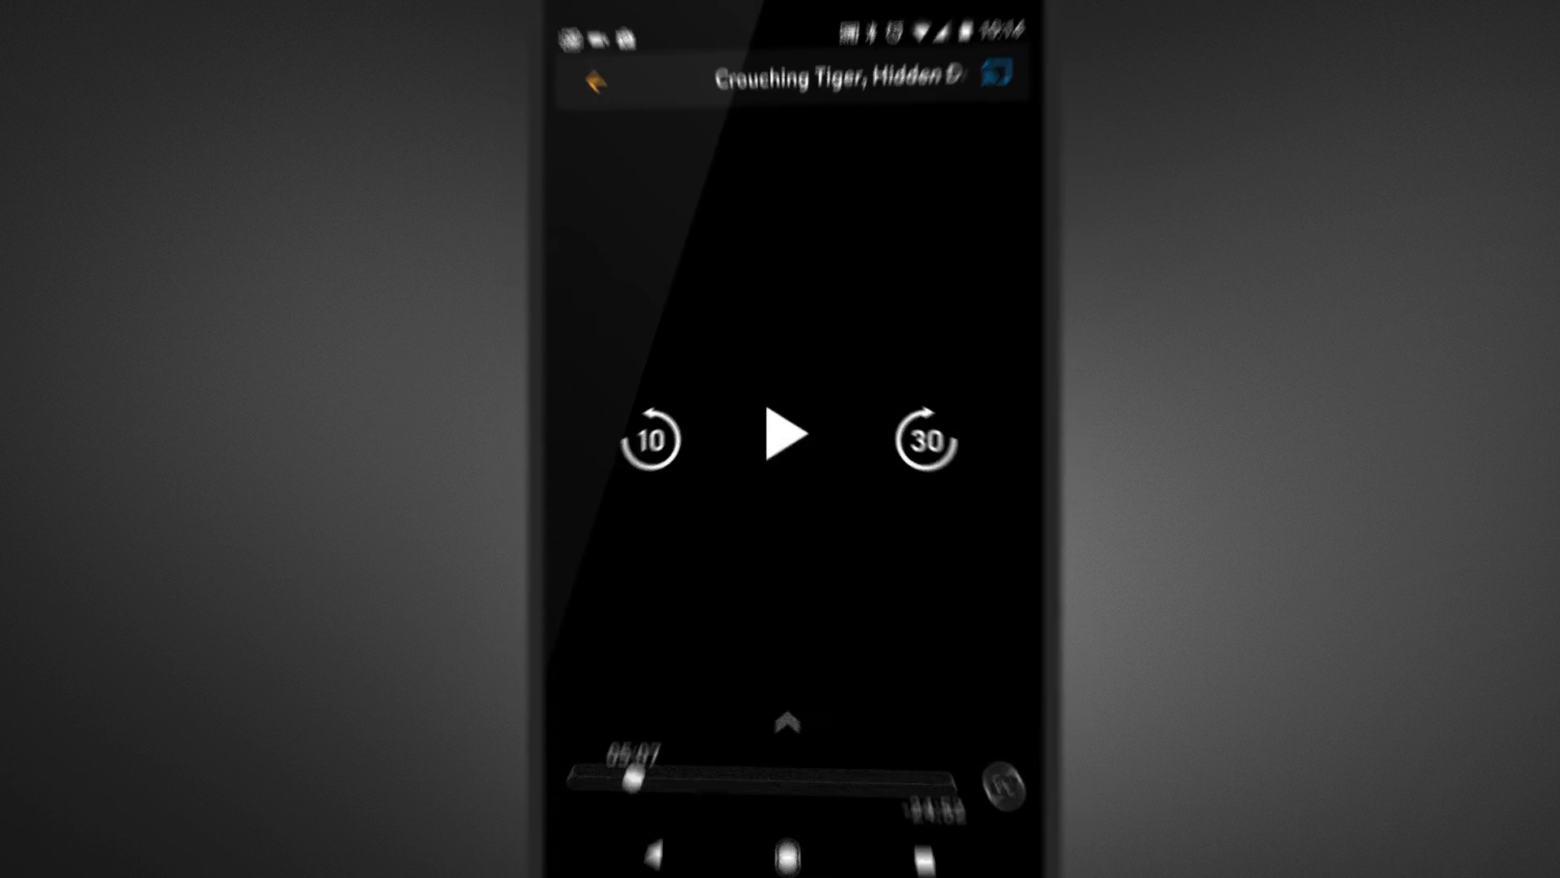